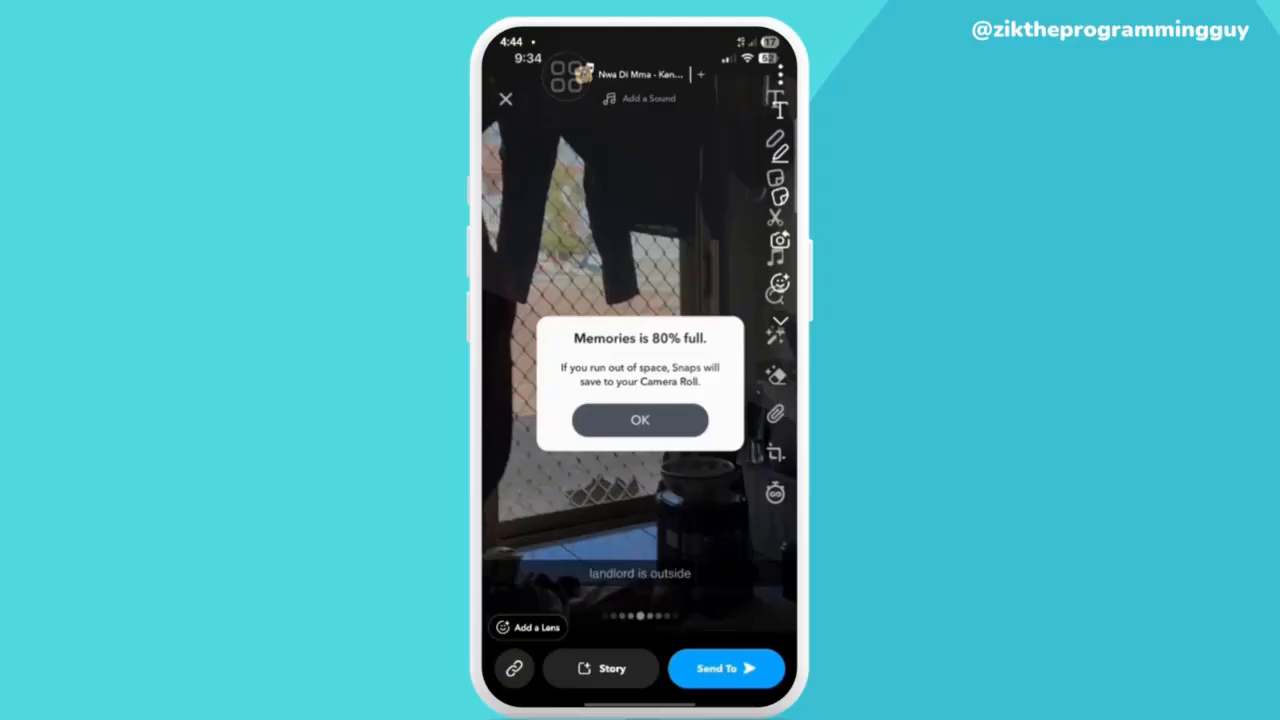
# - Dismiss the 'Memories is 80% full' warning so the account Settings page shows
pyautogui.click(640, 420)
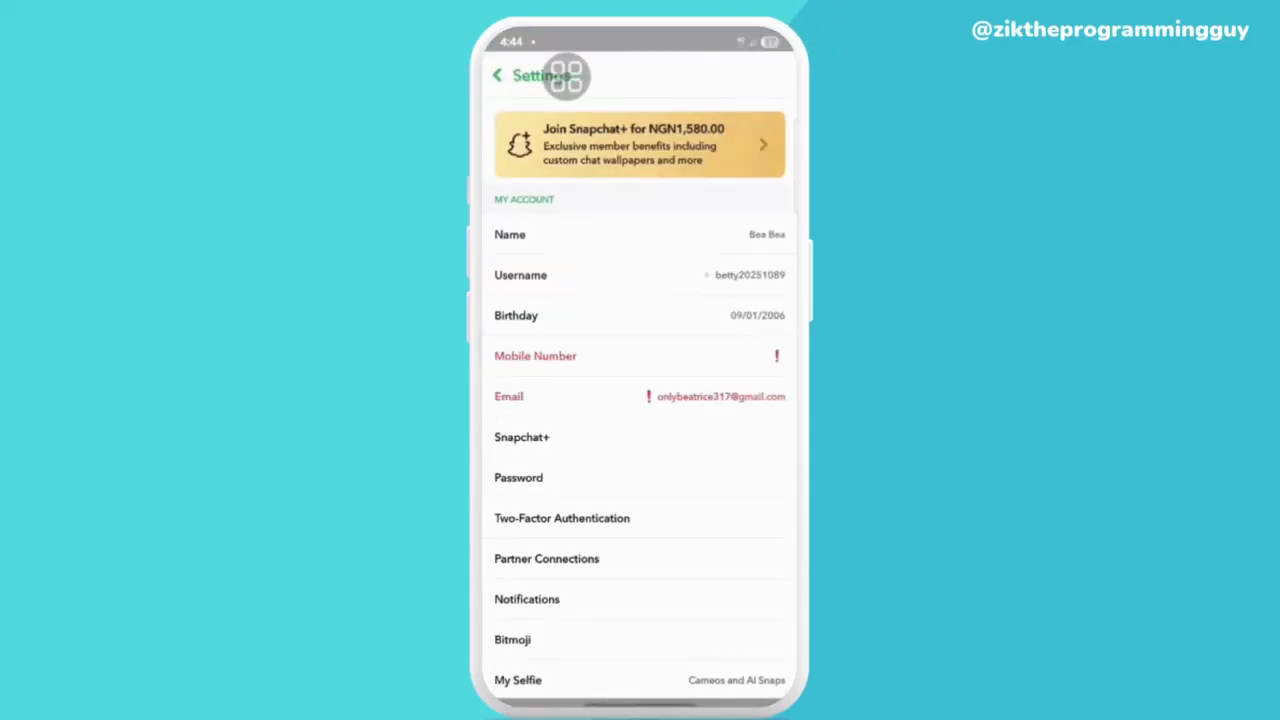
# - Scroll Settings down to Account Actions, bringing Clear Cache and My Data into view
pyautogui.scroll(-3)
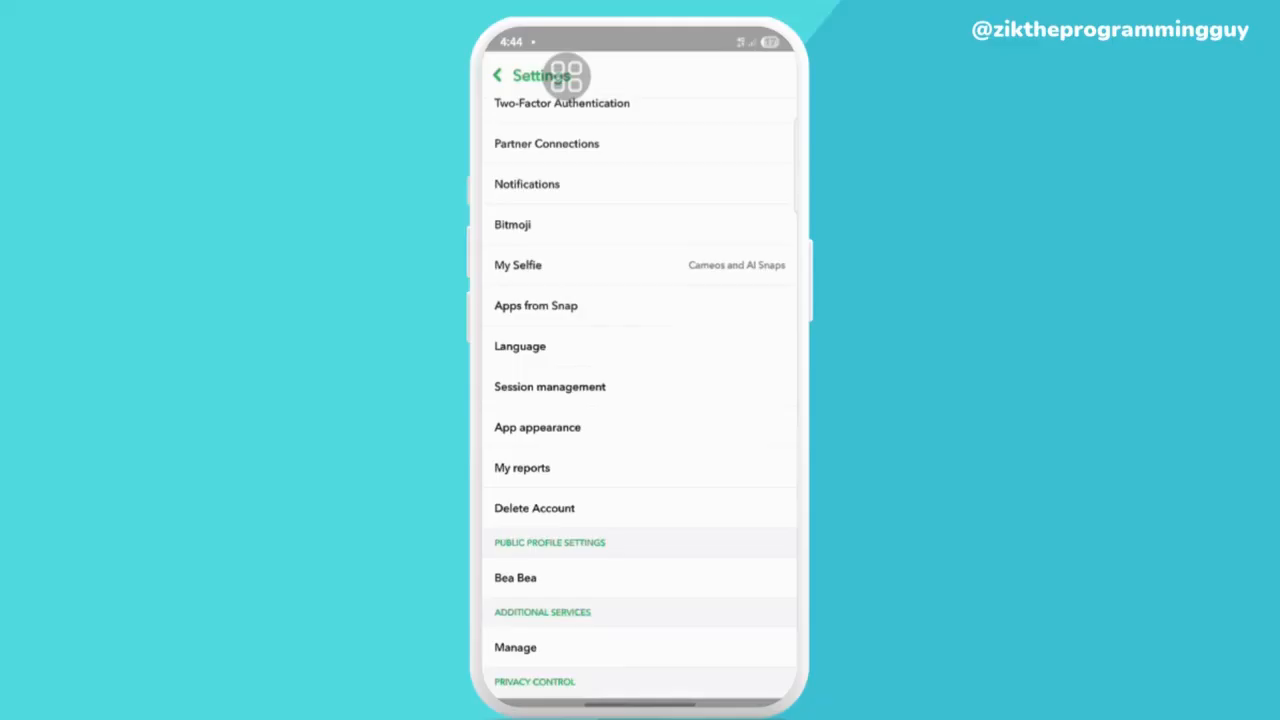
pyautogui.scroll(-3)
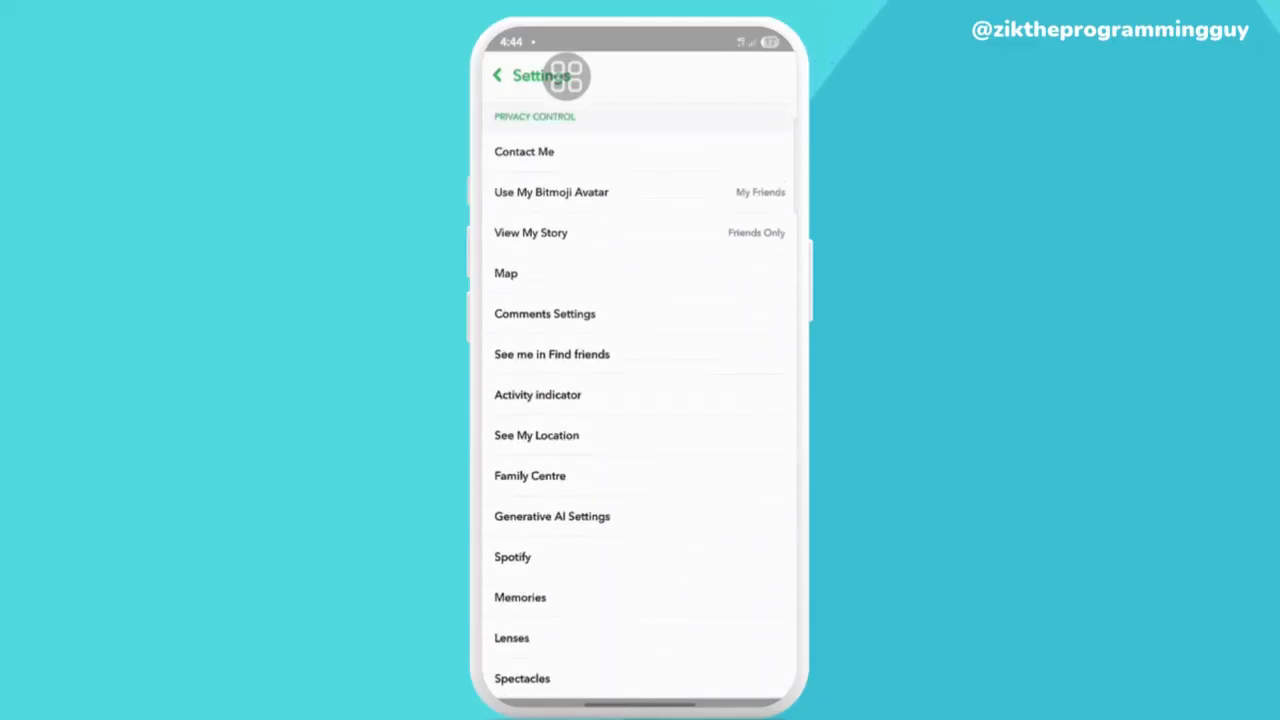
pyautogui.scroll(-3)
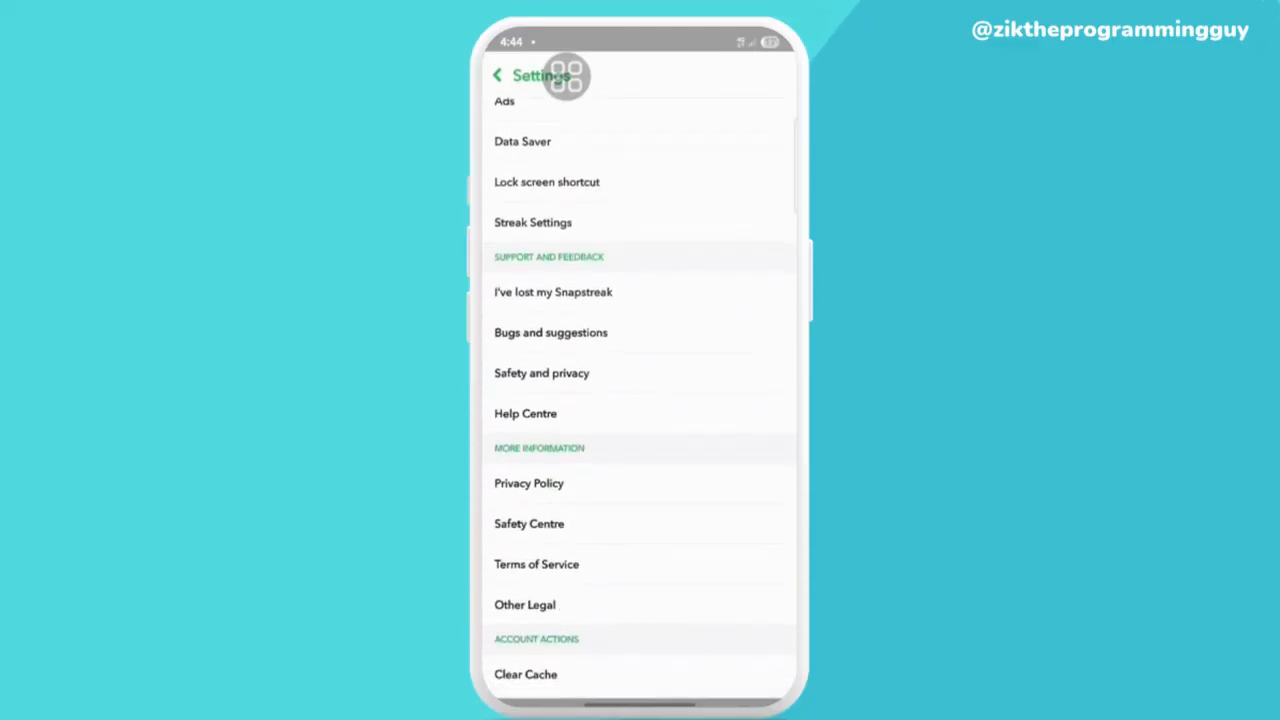
pyautogui.scroll(-3)
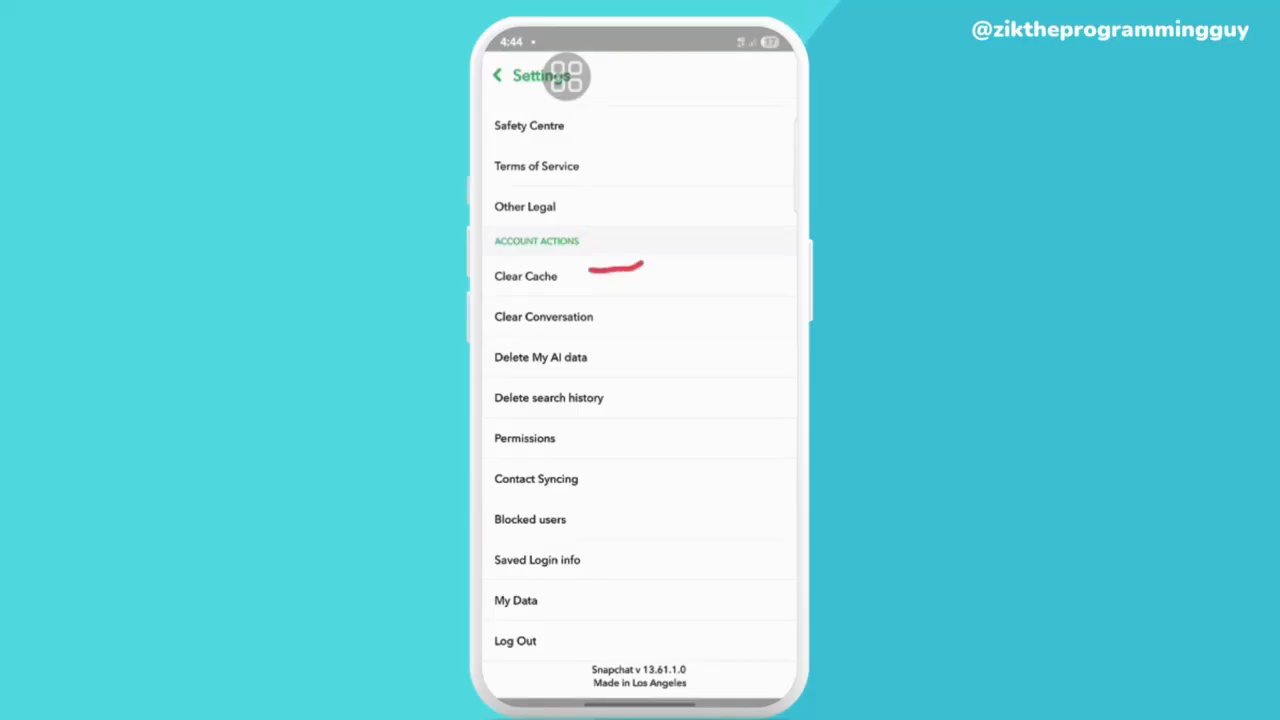
# - Clear all of Snapchat's caches via Clear Cache, confirming with Continue while keeping Memories backup
pyautogui.click(524, 276)
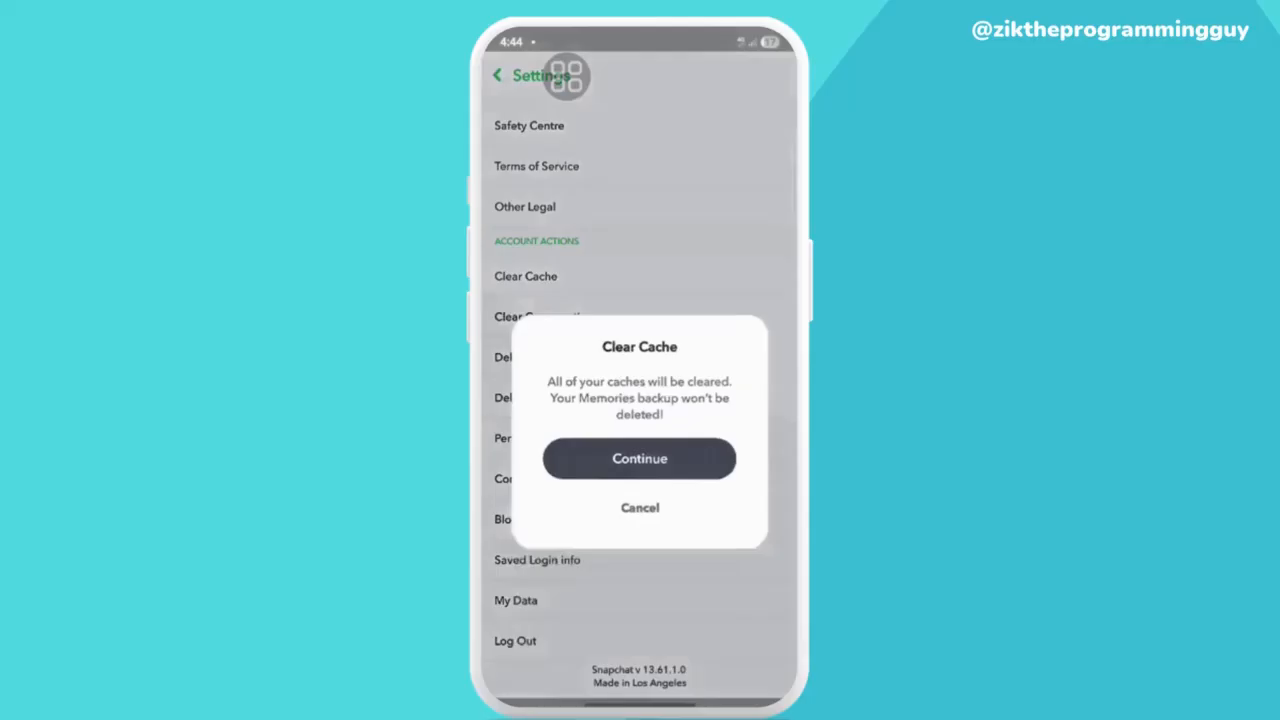
pyautogui.click(640, 458)
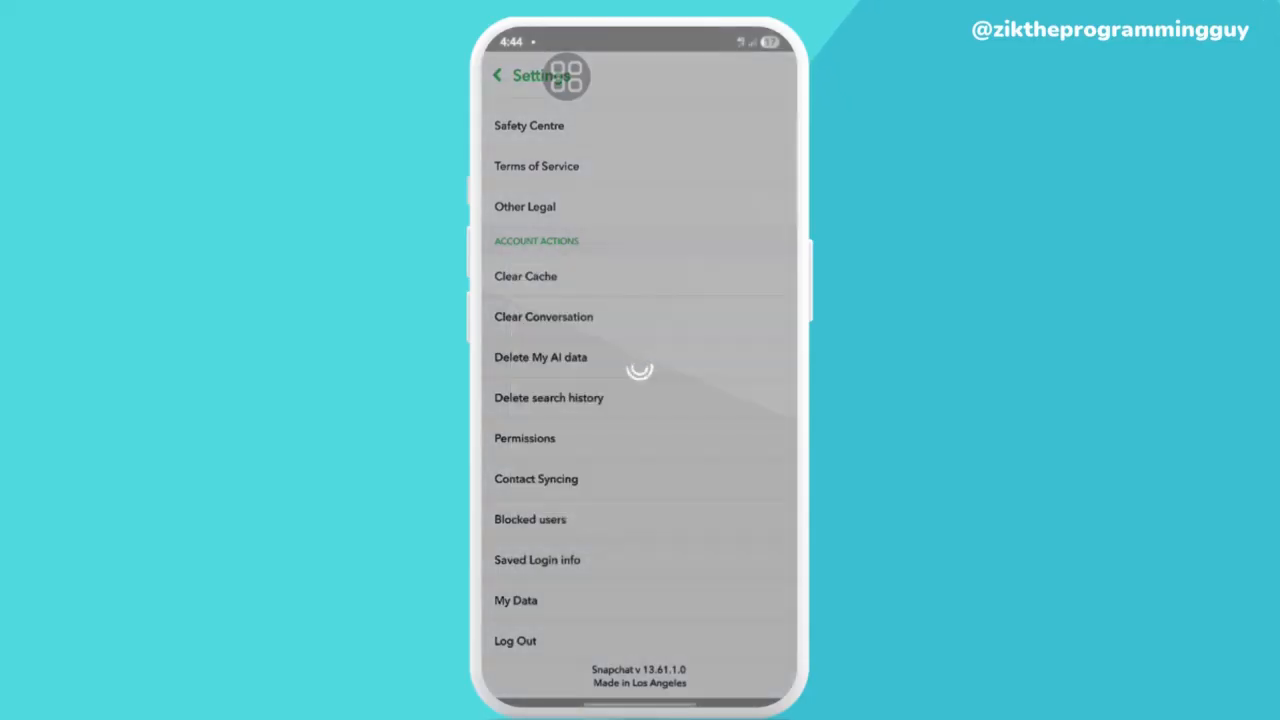
pyautogui.click(524, 276)
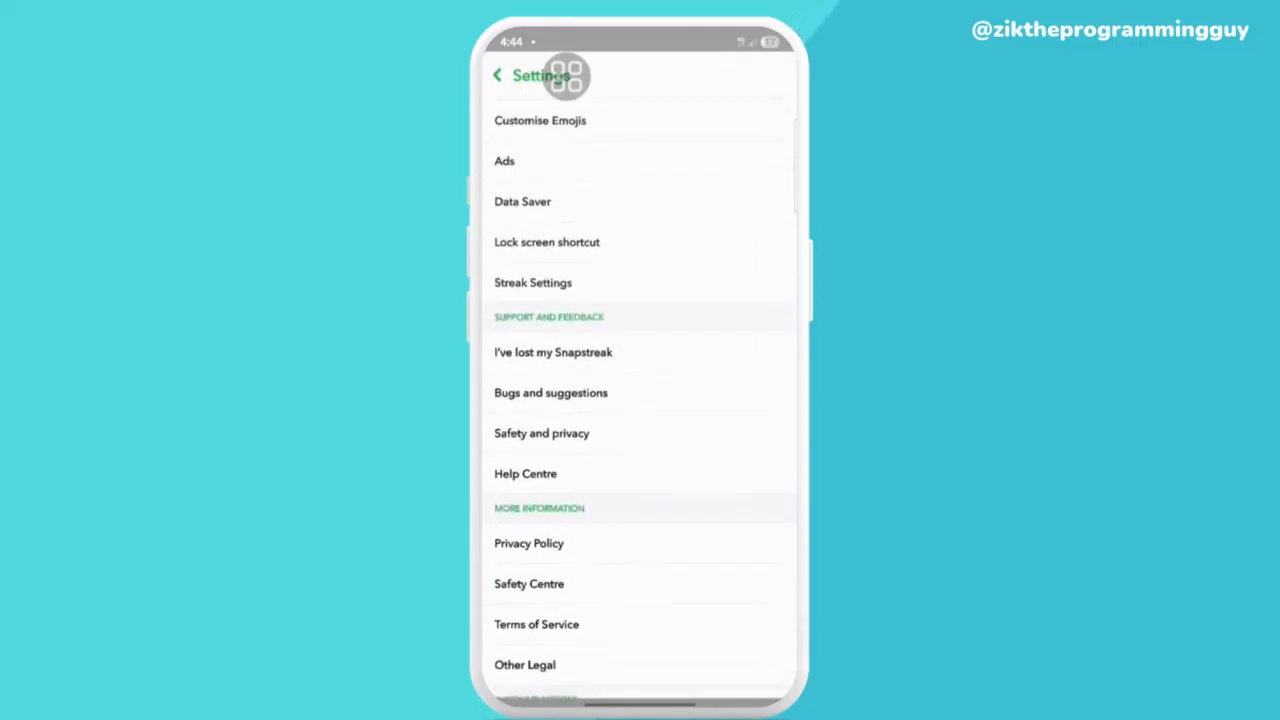
# - Return to the profile, reopen Settings and scroll back down to Account Actions with My Data visible
pyautogui.scroll(-3)
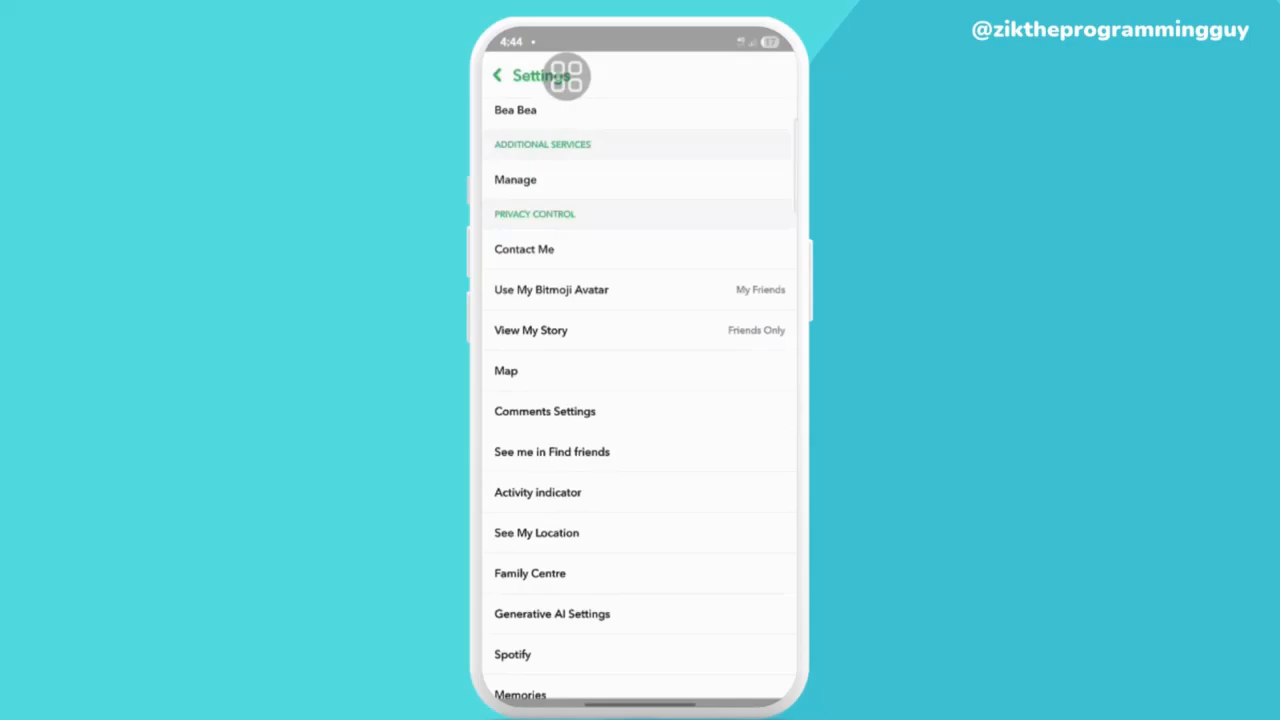
pyautogui.scroll(-3)
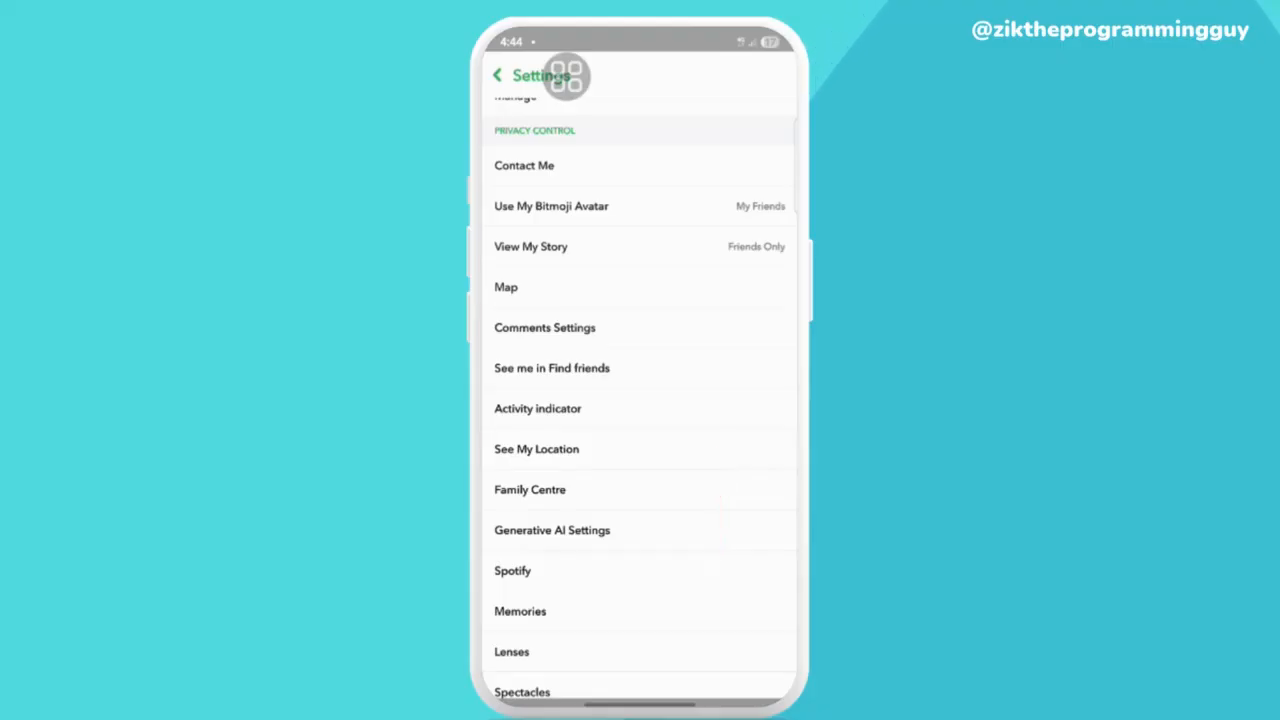
pyautogui.click(496, 76)
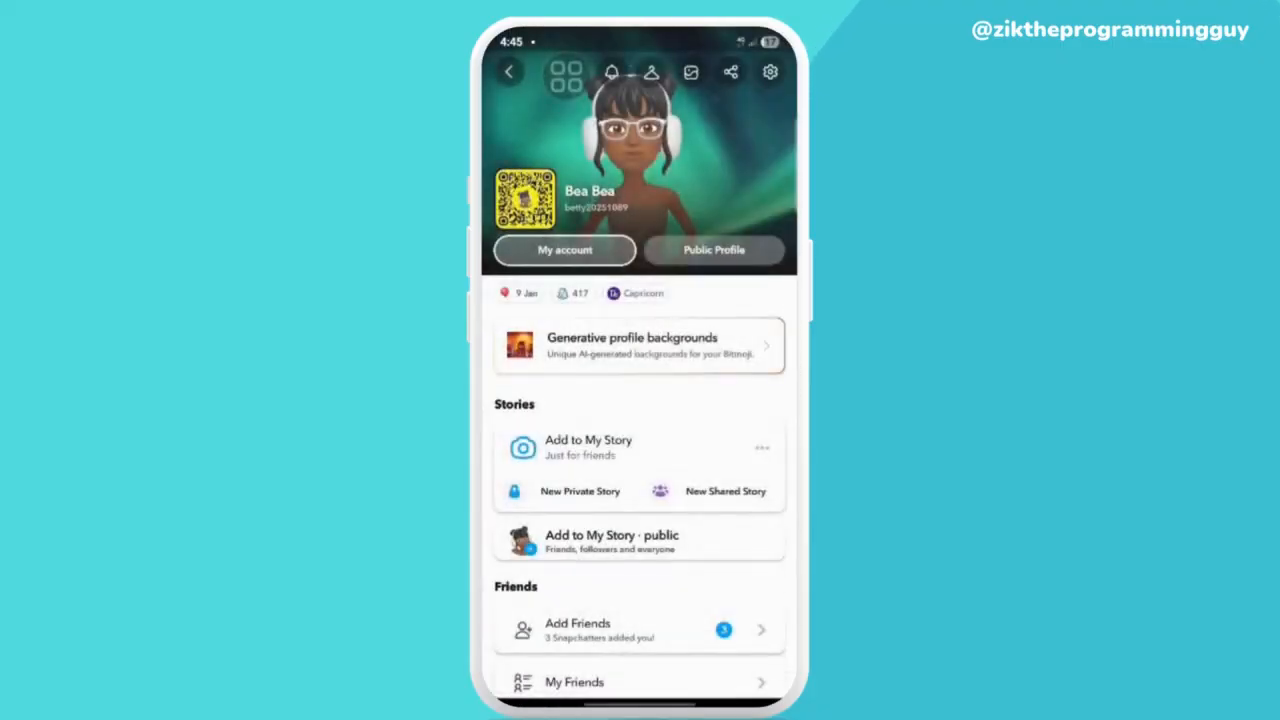
pyautogui.click(770, 72)
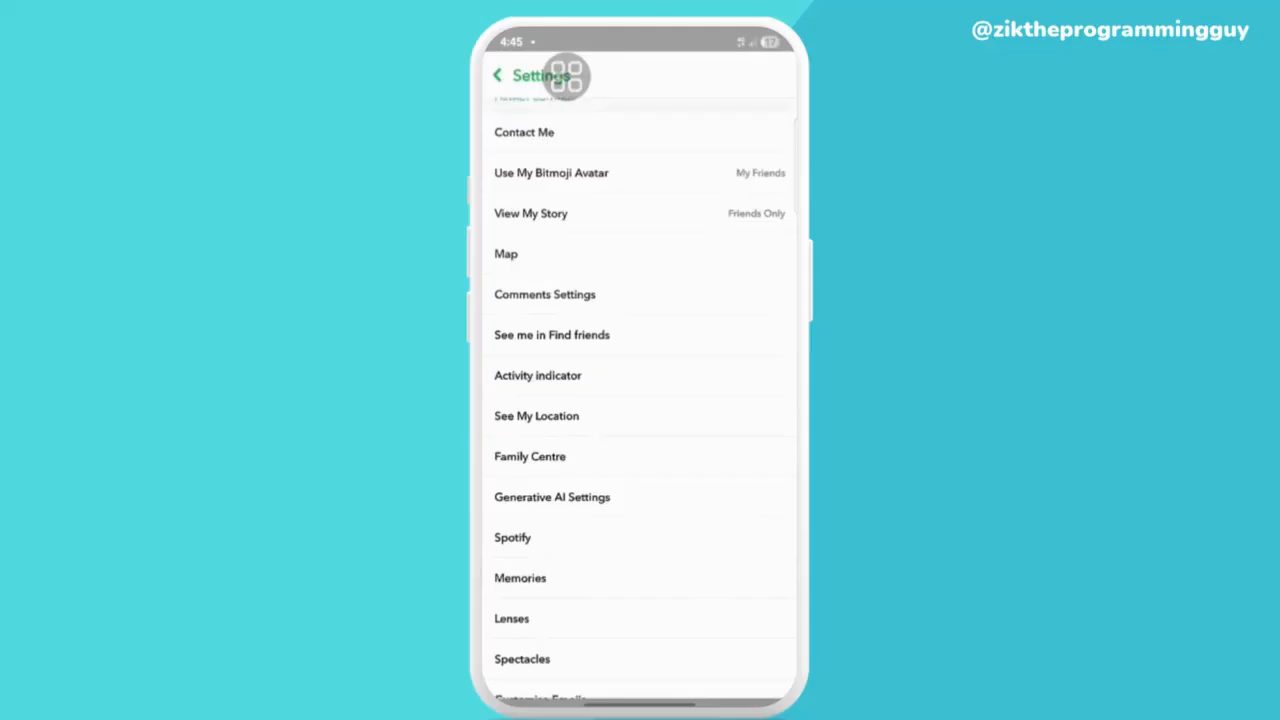
pyautogui.click(520, 576)
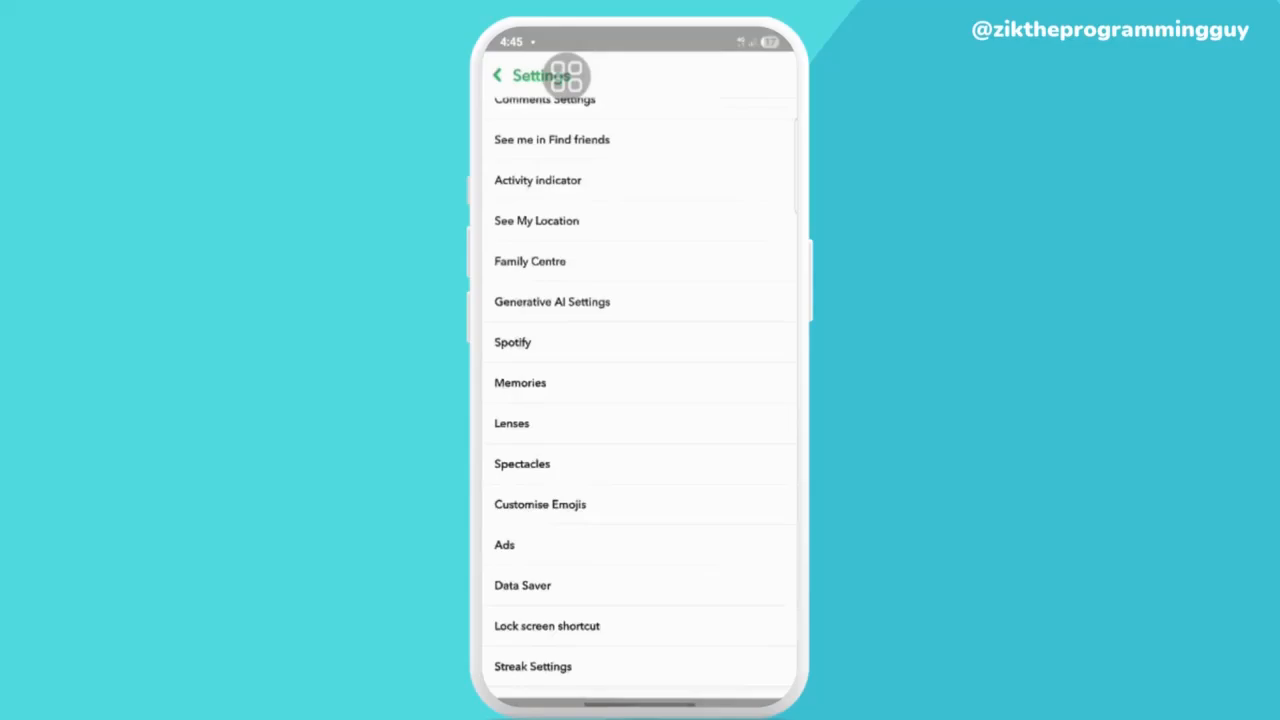
pyautogui.scroll(-3)
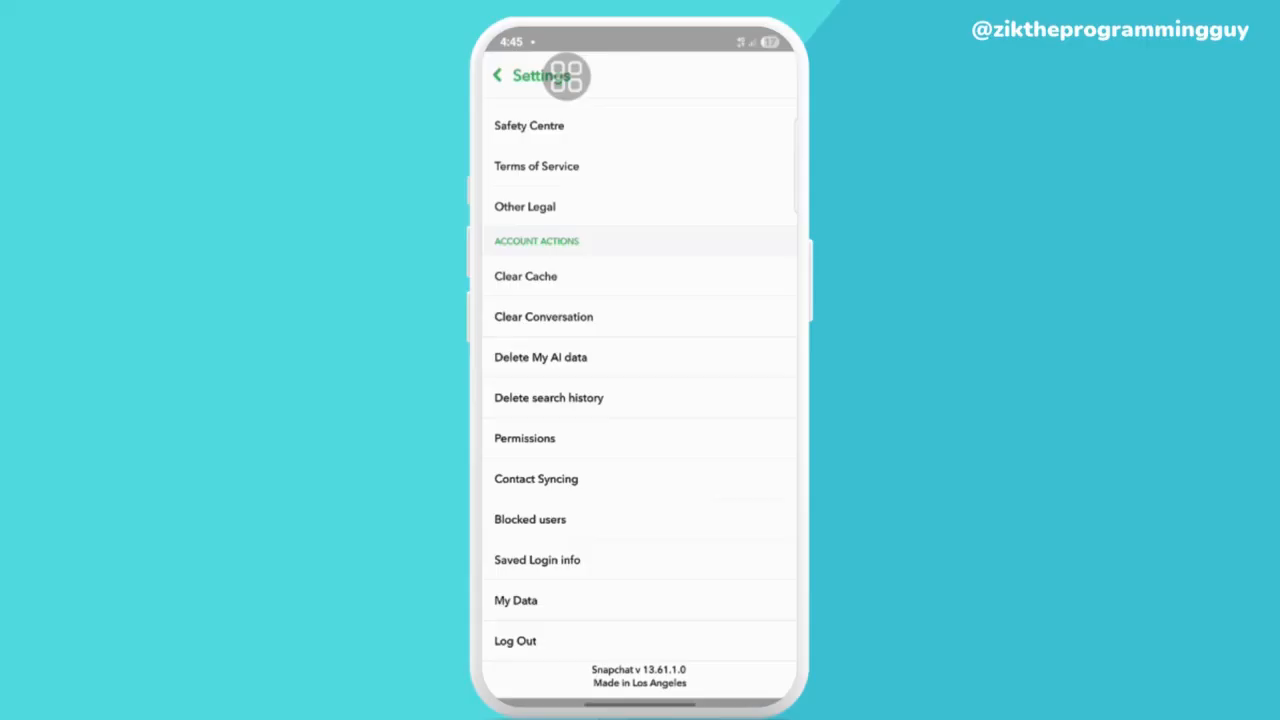
# - In My Data, switch on export of Memories, chat media and shared Stories for a 2 GB package
pyautogui.click(516, 600)
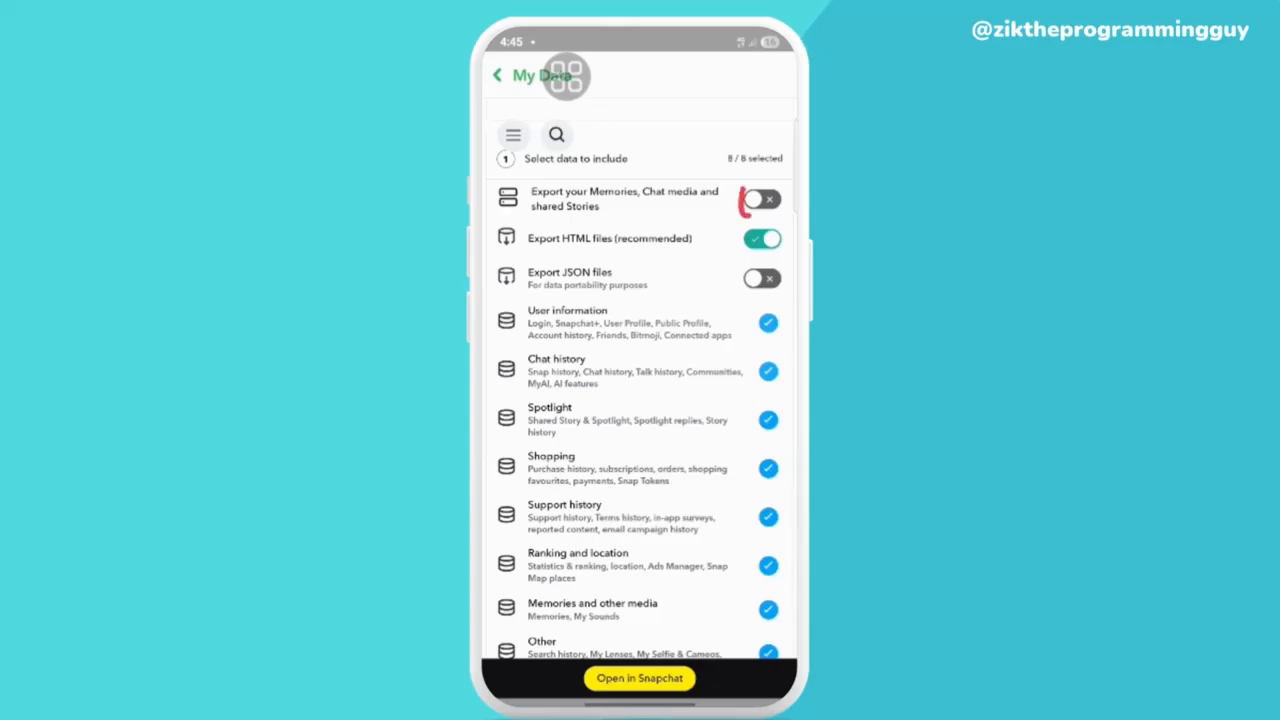
pyautogui.click(760, 200)
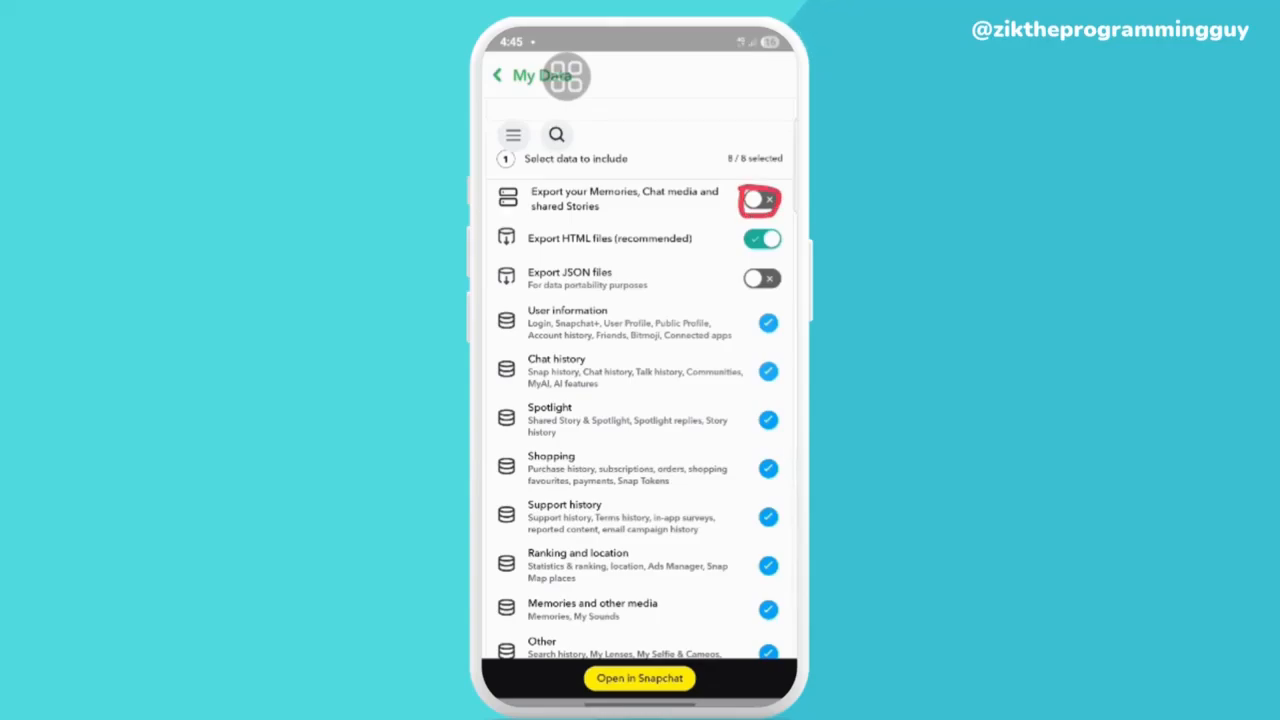
pyautogui.click(760, 200)
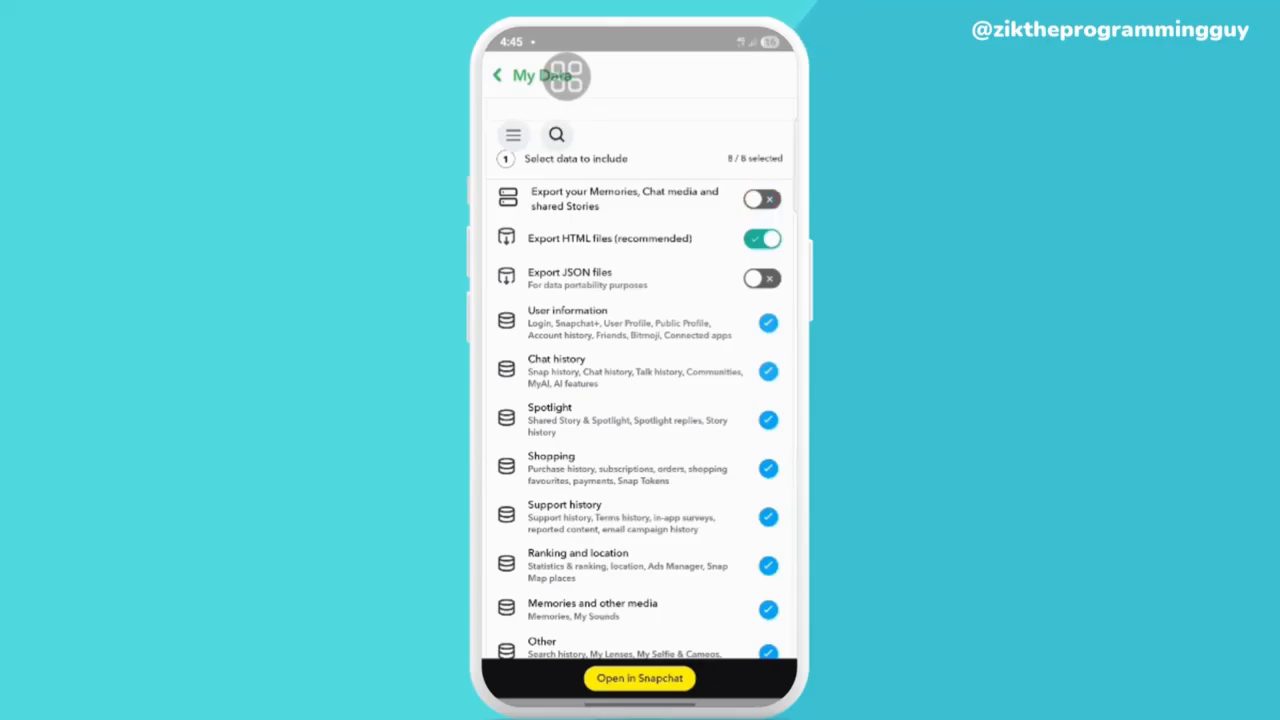
pyautogui.click(760, 198)
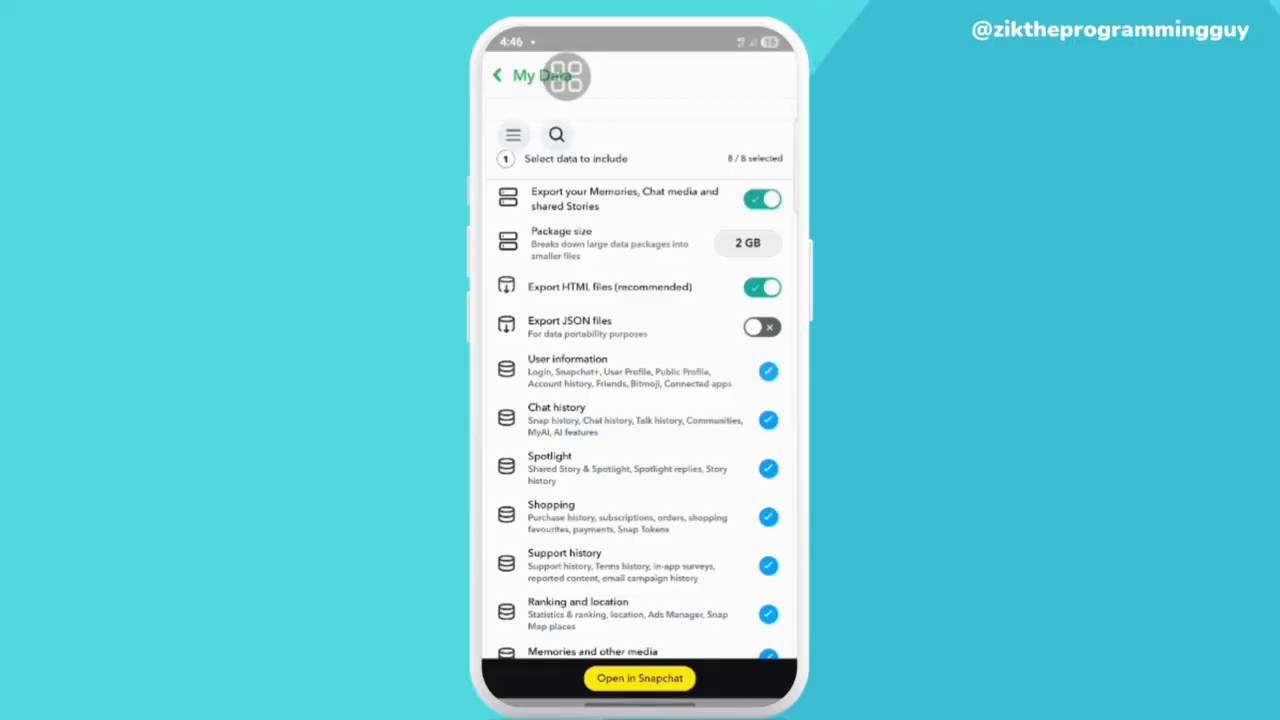
# - Limit the export to a specific date range of Last year and submit the data request
pyautogui.scroll(-3)
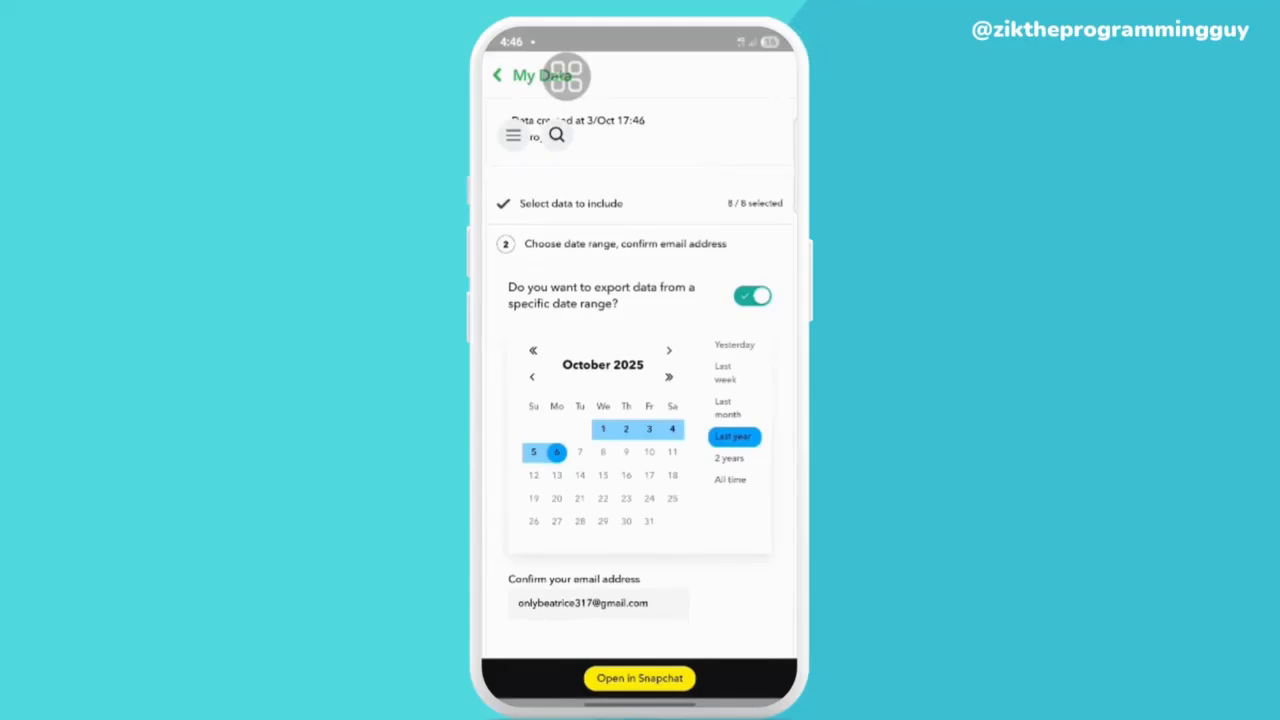
pyautogui.scroll(-3)
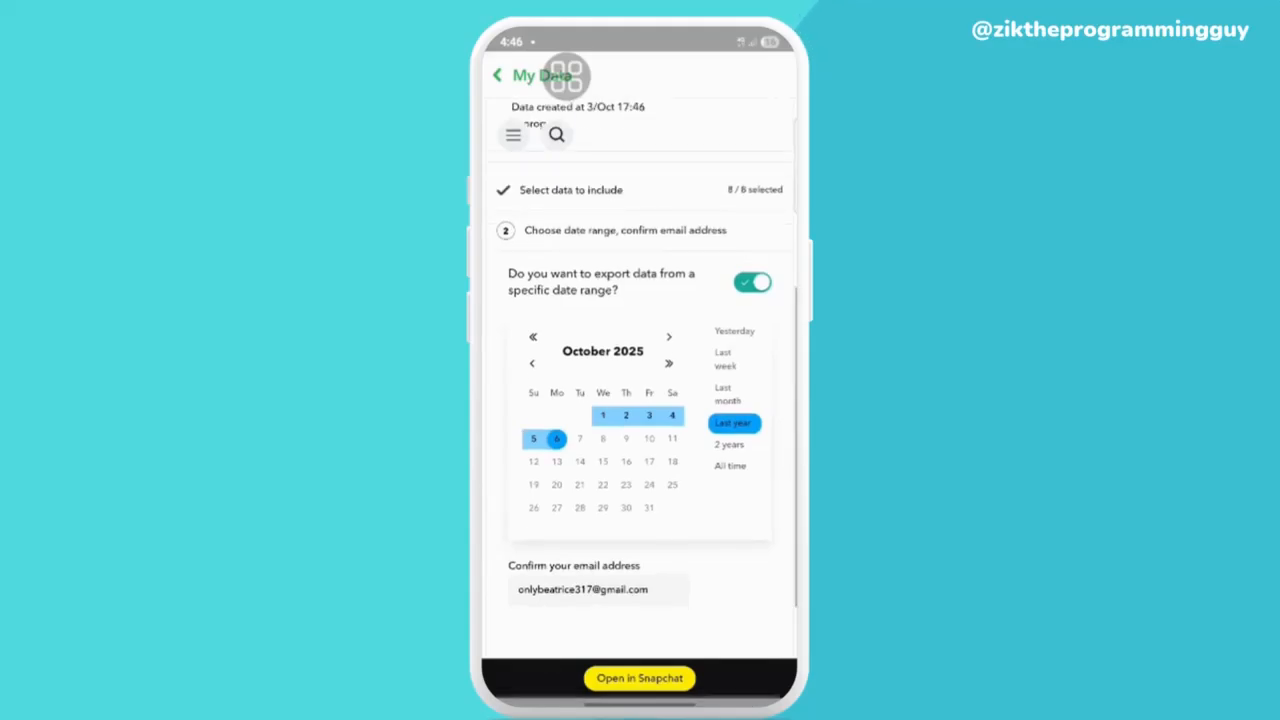
pyautogui.scroll(-3)
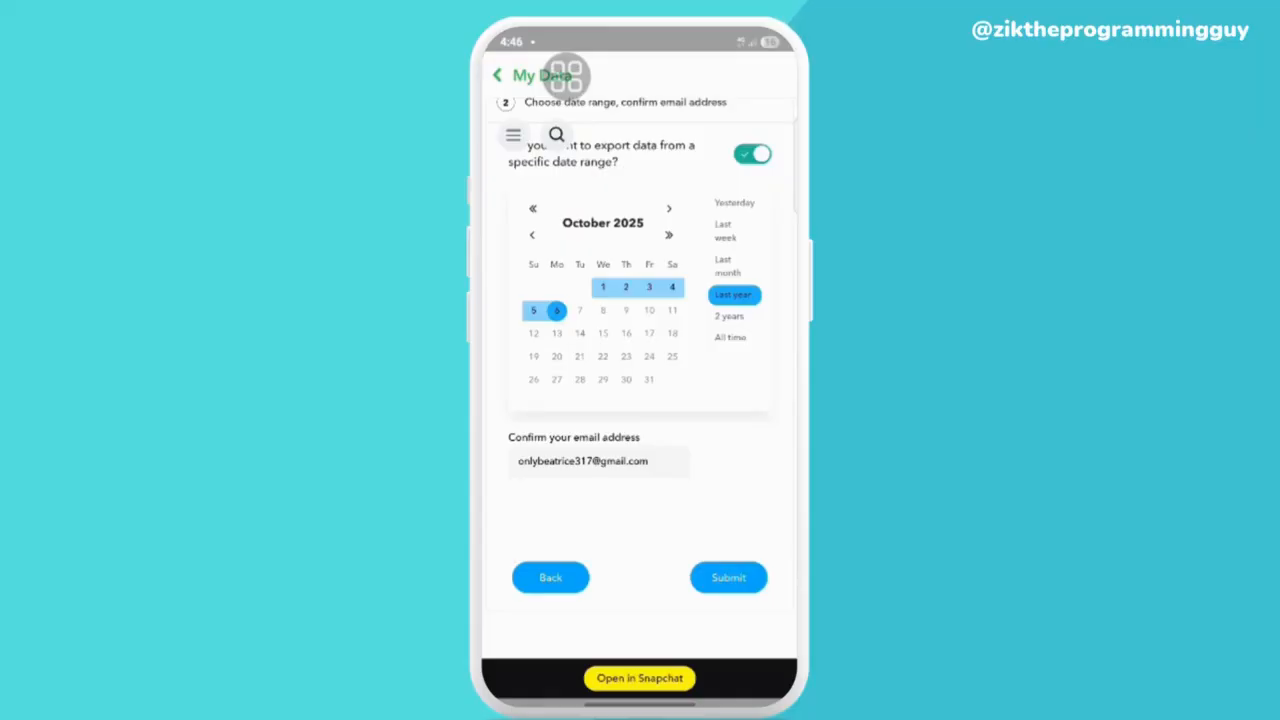
pyautogui.click(728, 576)
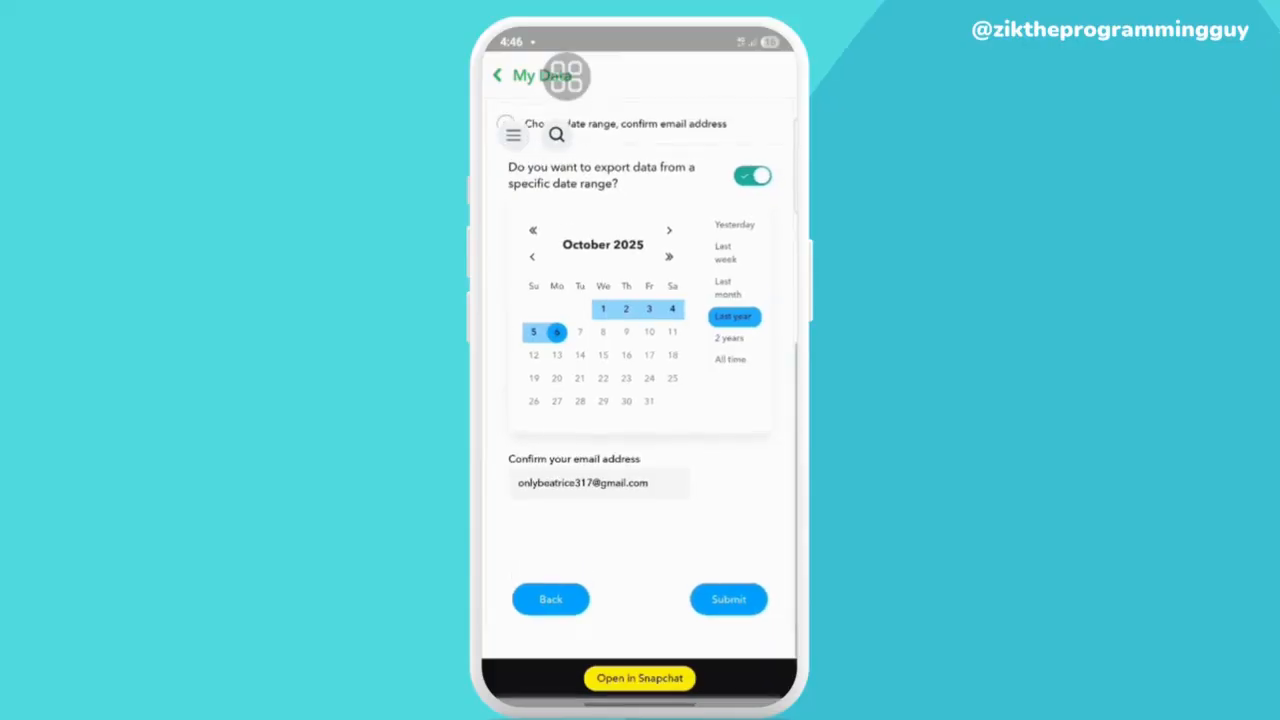
pyautogui.click(728, 600)
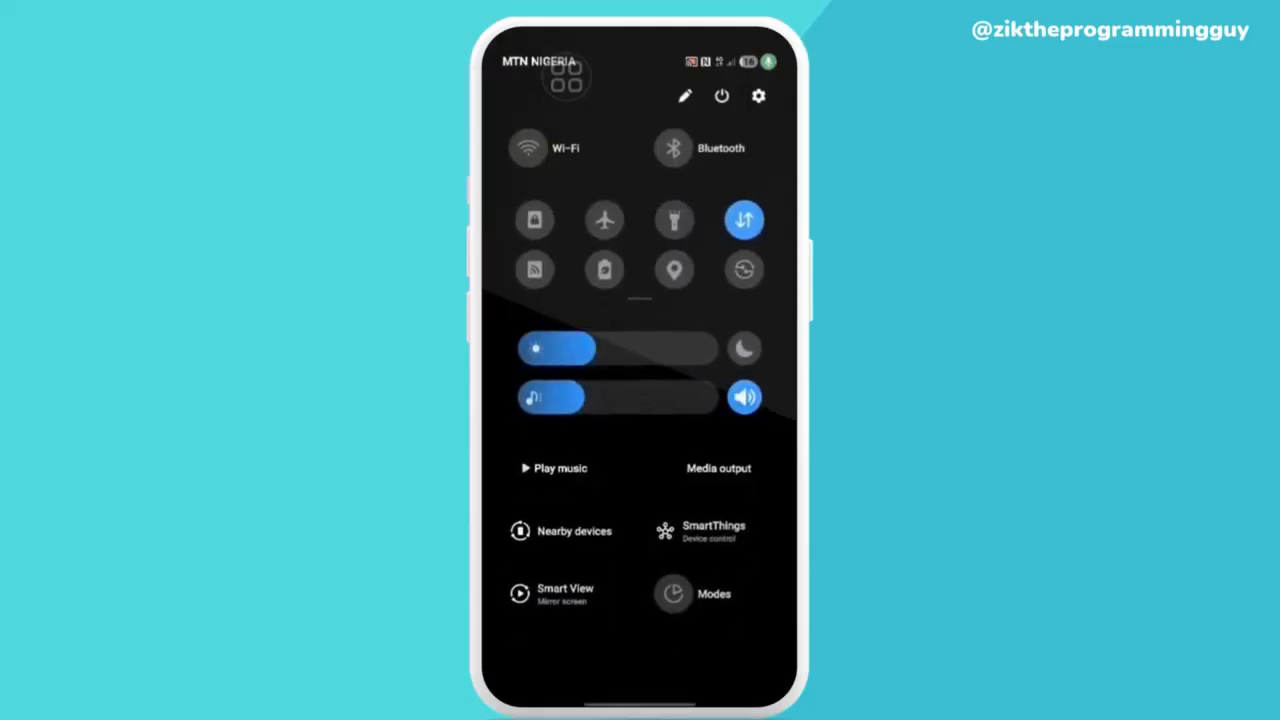
pyautogui.click(720, 96)
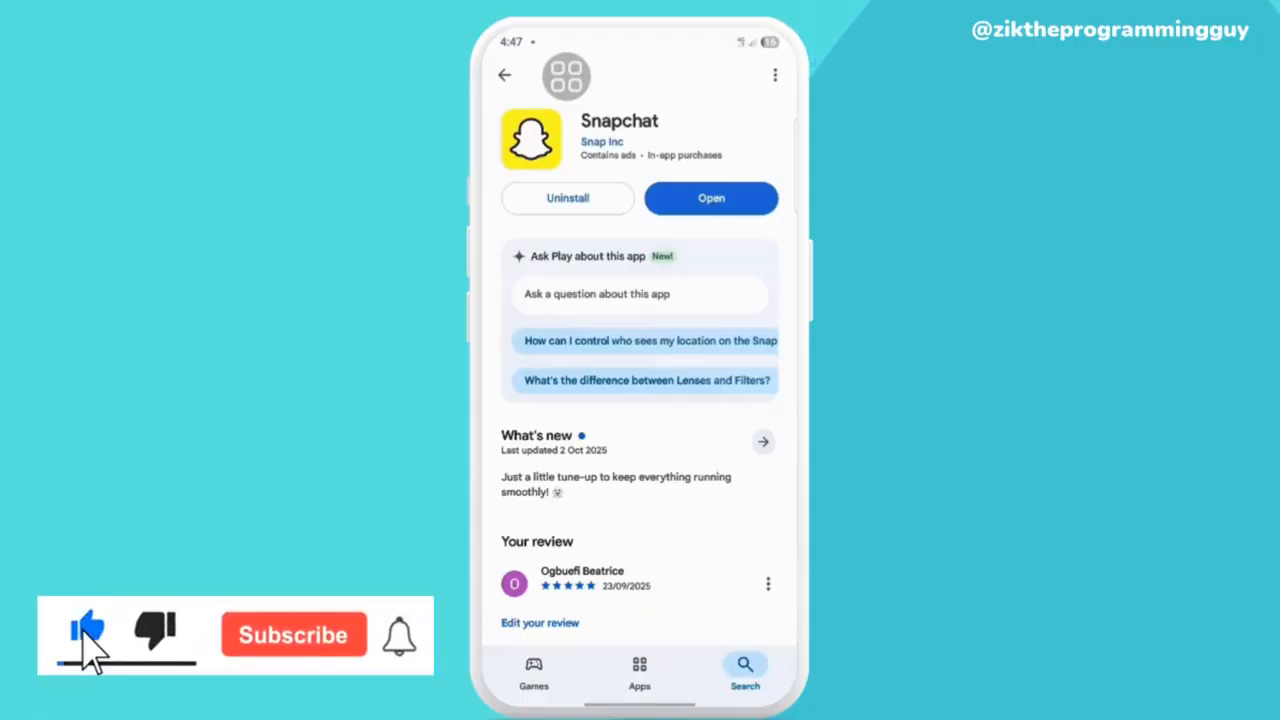
# - View Snapchat's Play Store listing showing the 2 Oct 2025 update notes
pyautogui.click(292, 634)
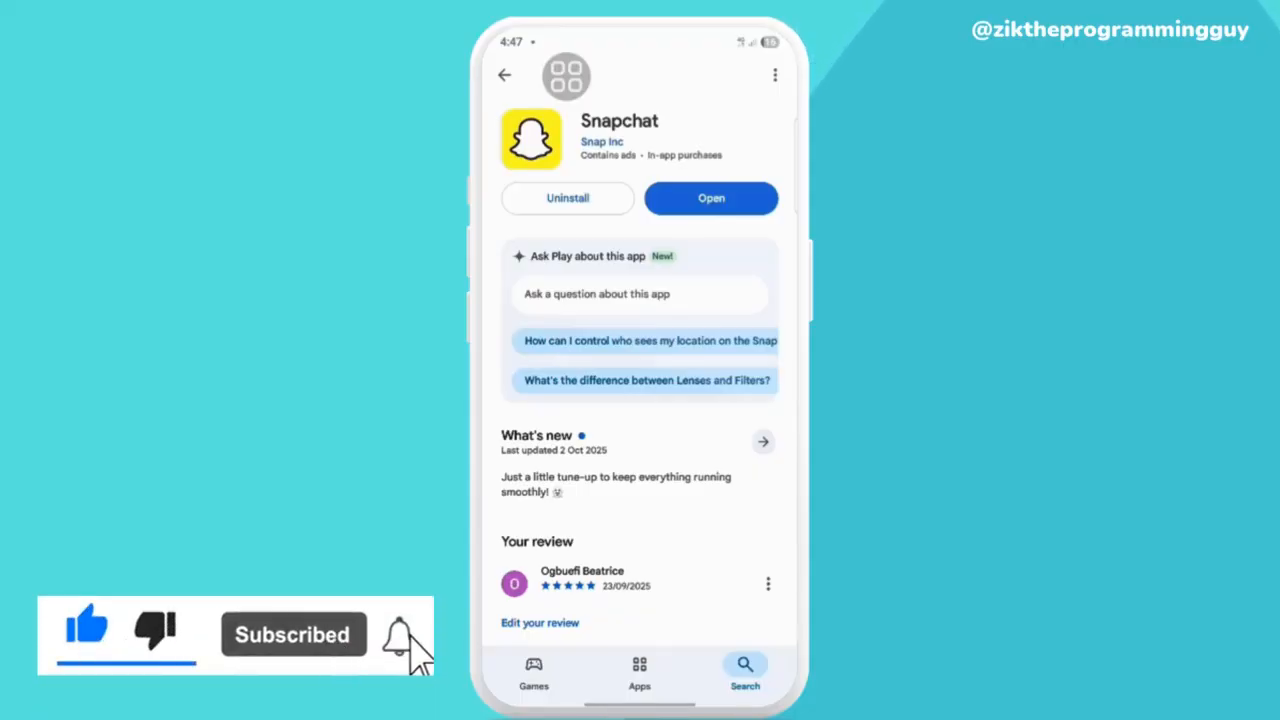
pyautogui.click(400, 634)
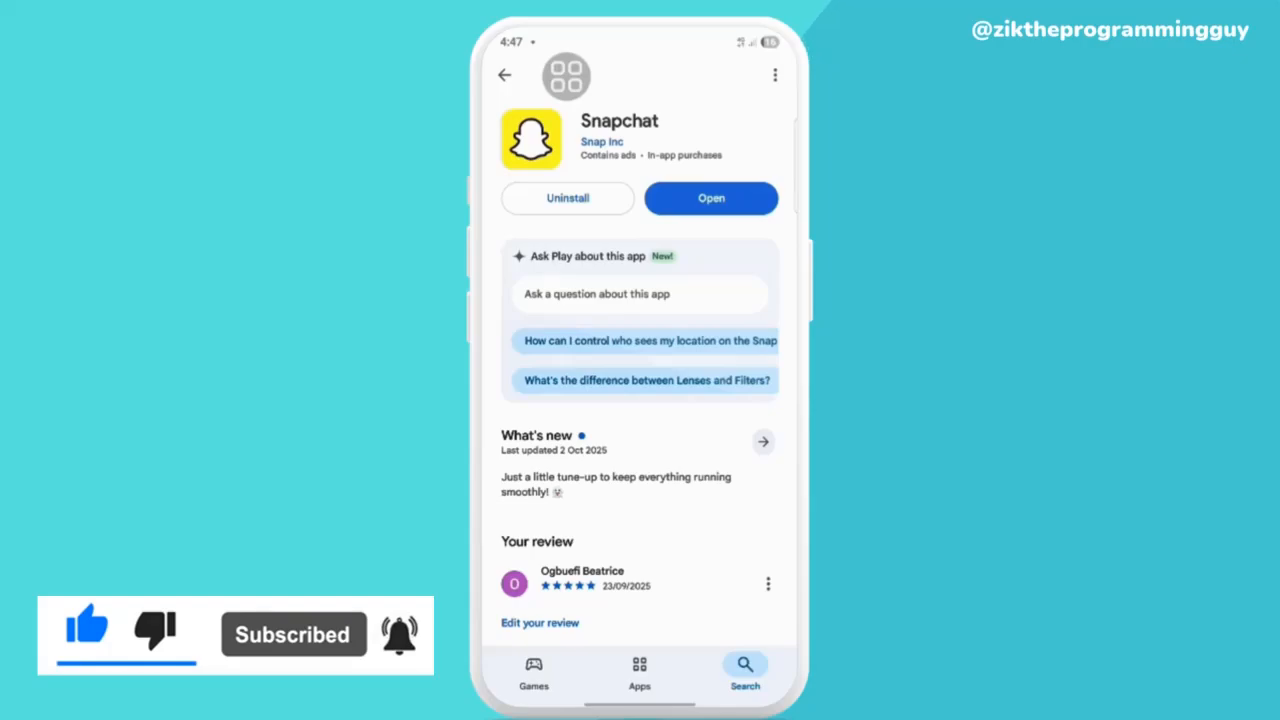